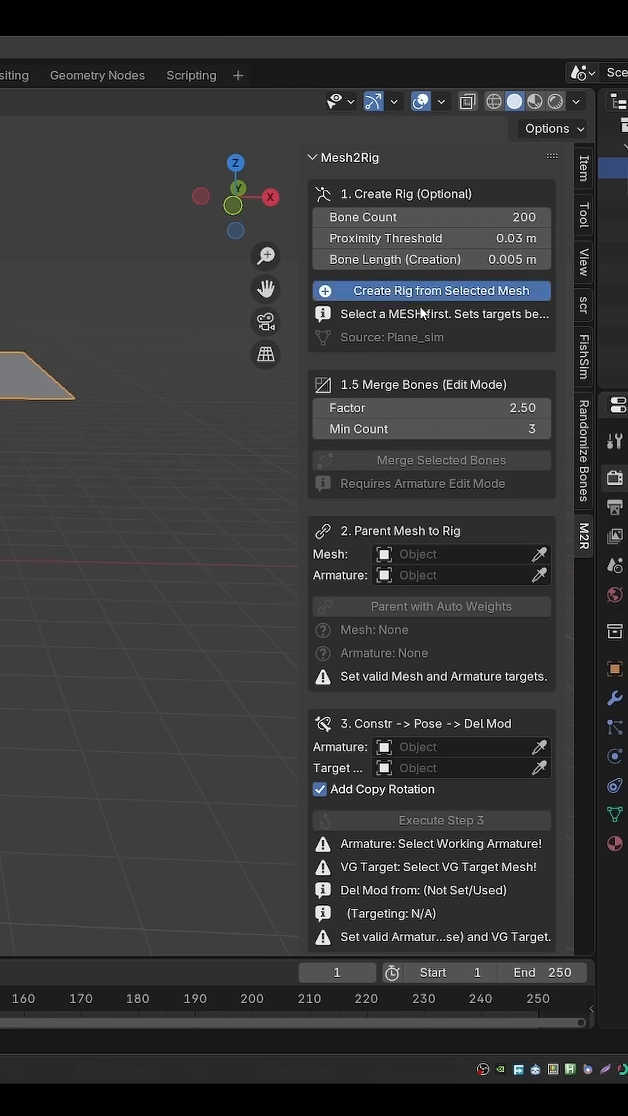
Generate Plane_sim_Rig from the selected Plane_sim mesh using Mesh2Rig's Create Rig from Selected Mesh
click(431, 291)
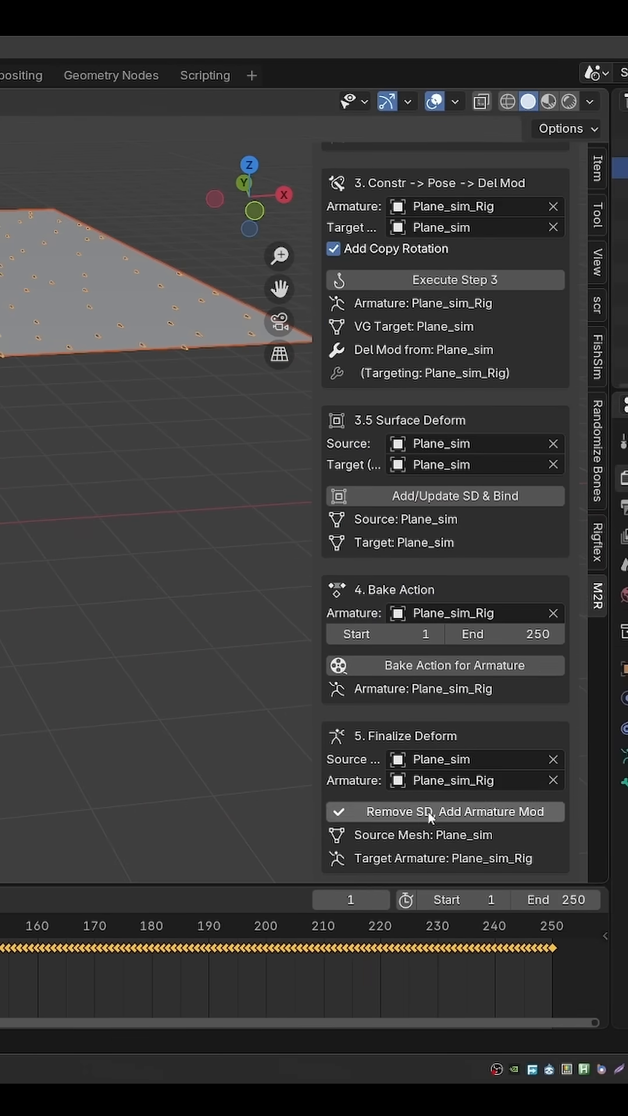
Replace the plane's surface deform modifier with an Armature modifier driven by Plane_sim_Rig
click(445, 811)
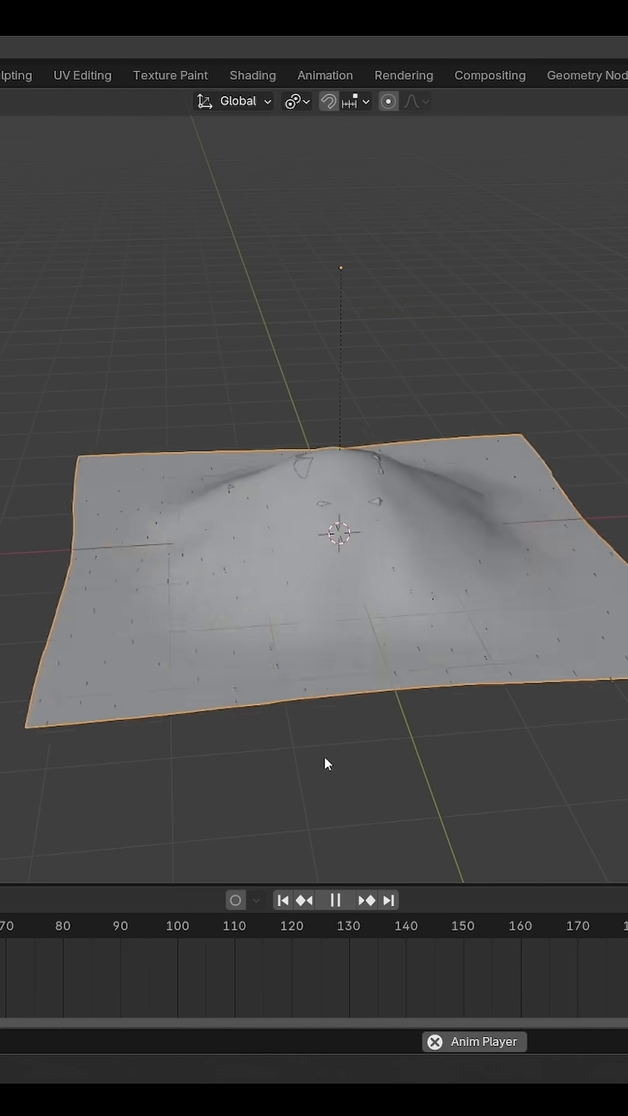
Stop playback once the rig-driven cloth has collapsed into a bunched drape
click(346, 900)
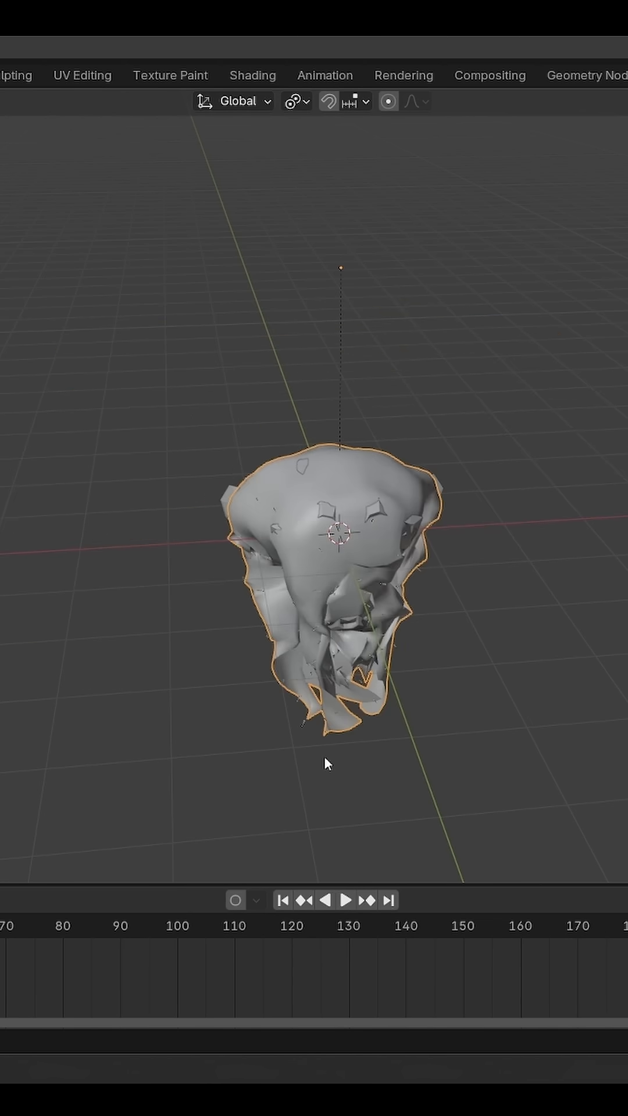